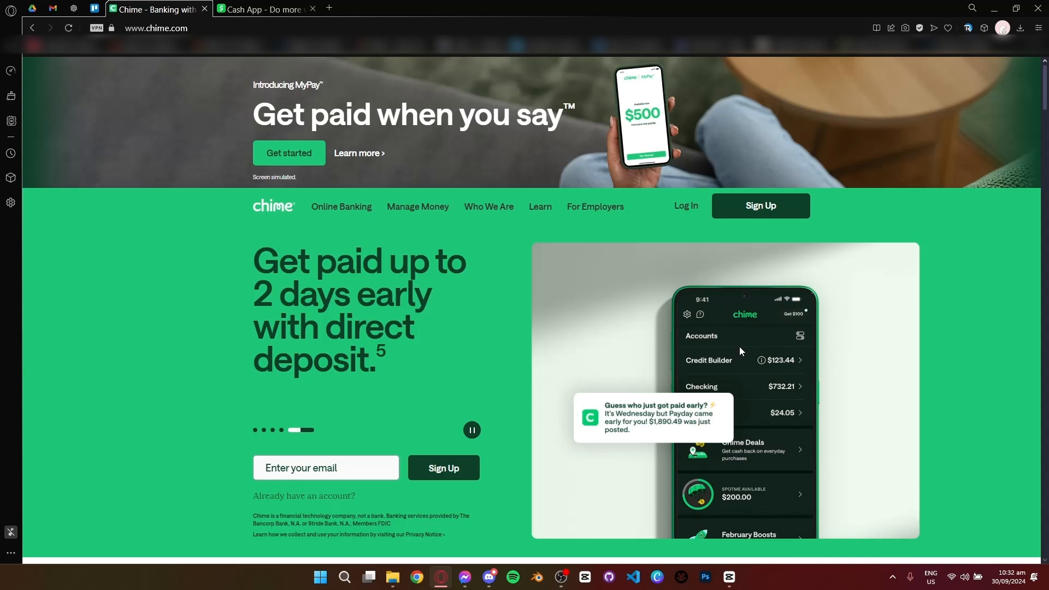
mouse_move(158, 119)
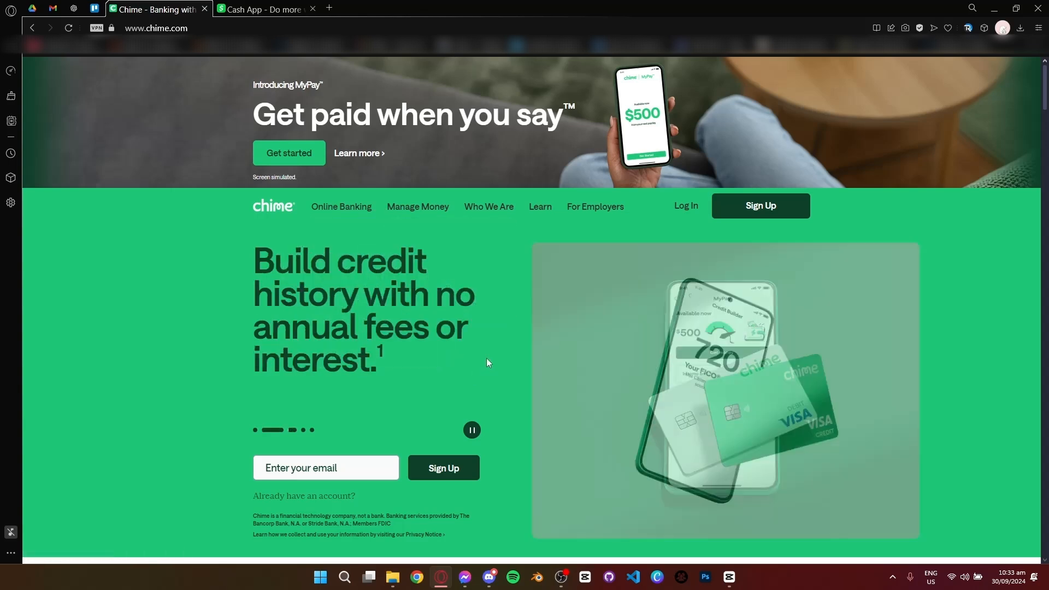
Step: Review Chime's 'Overdraft fee-free with SpotMe' section, highlighting its text, then move to the Cash App site
scroll(down, 3)
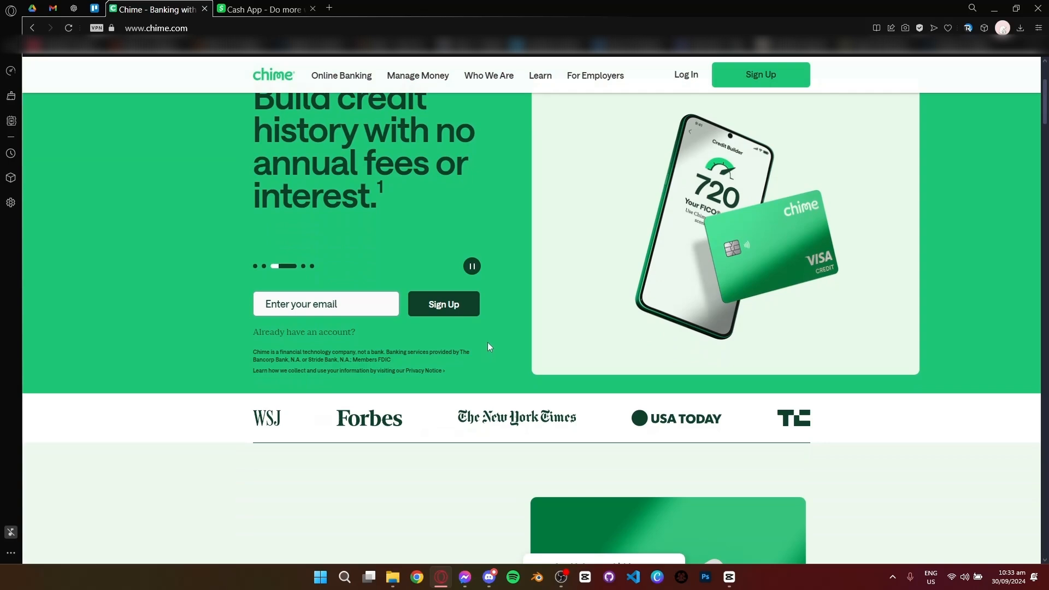
scroll(up, 3)
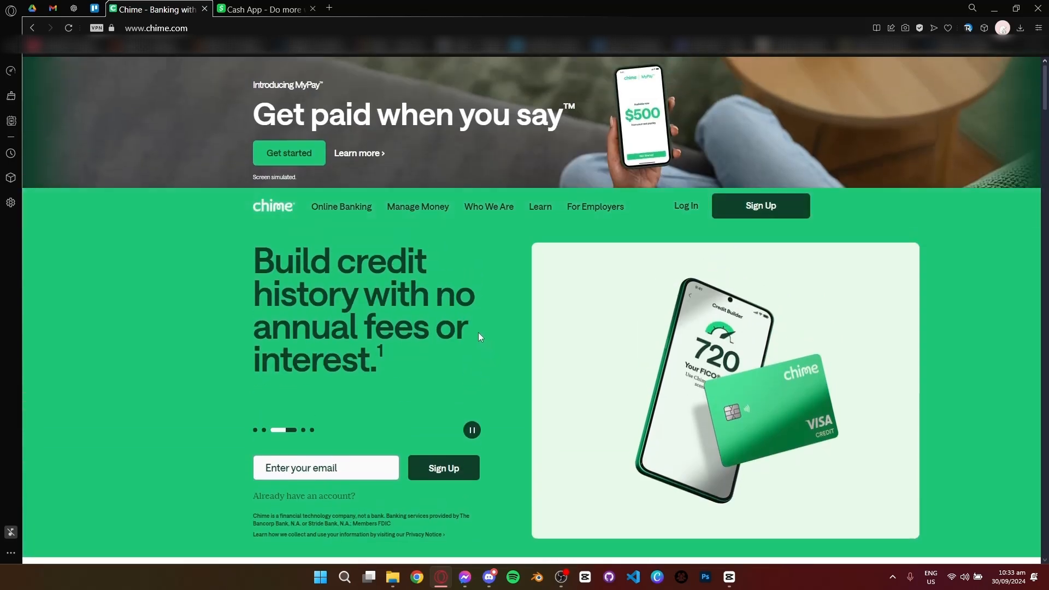
scroll(down, 3)
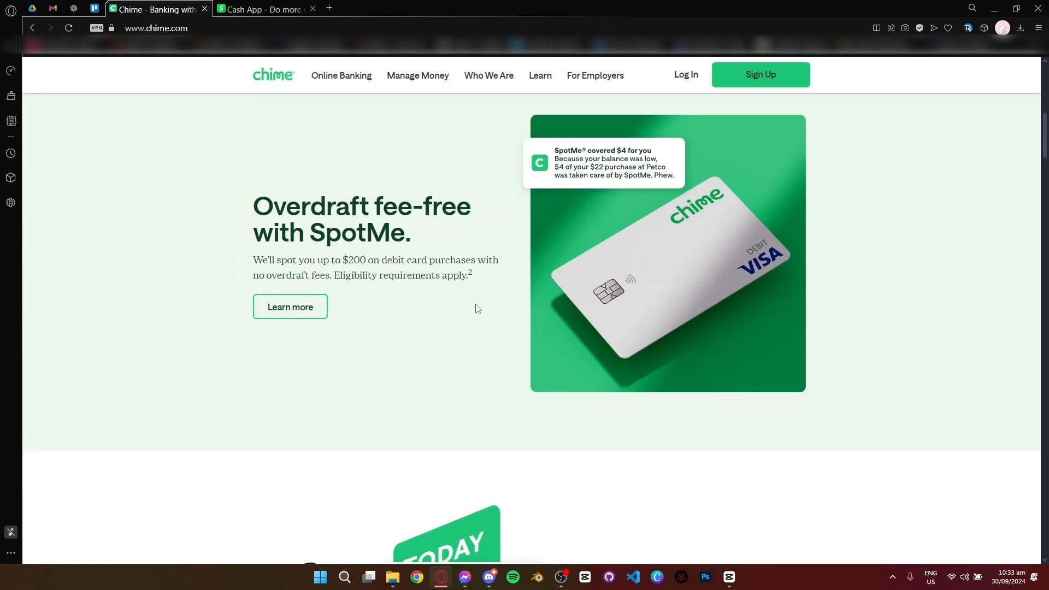
drag(262, 206, 323, 306)
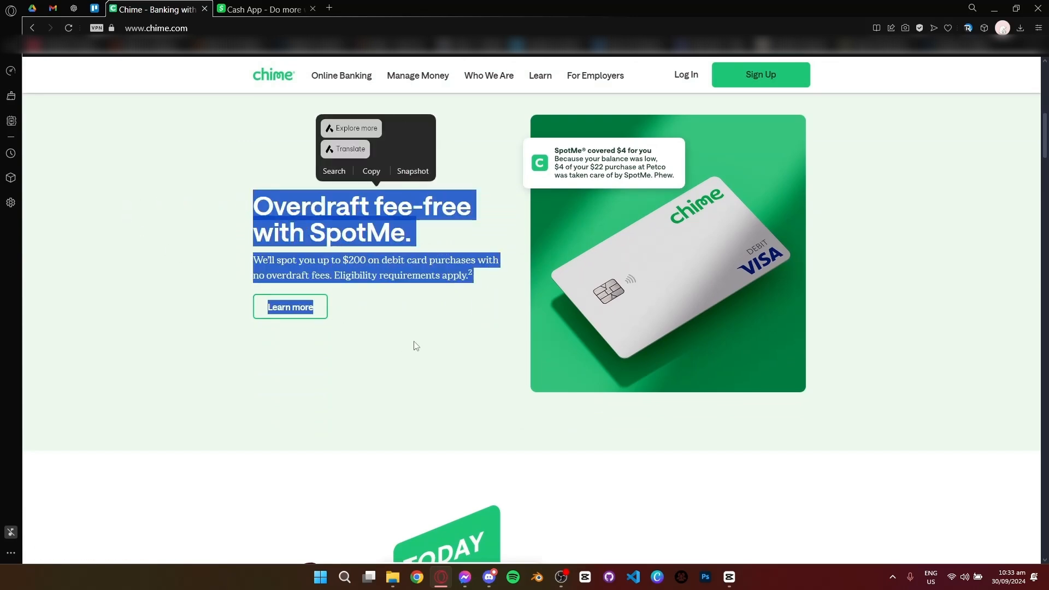
click(266, 9)
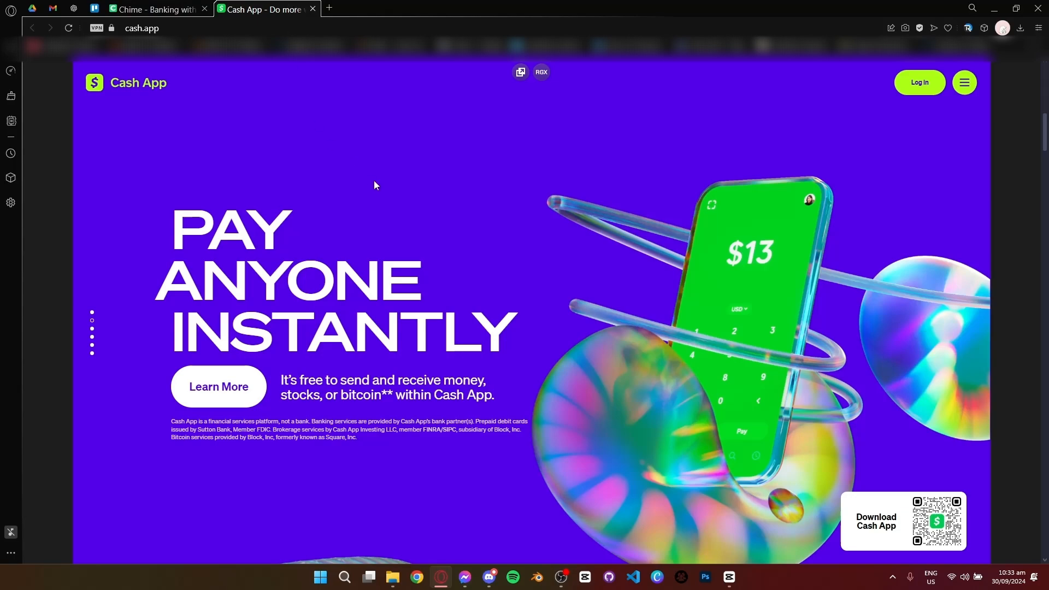
mouse_move(582, 264)
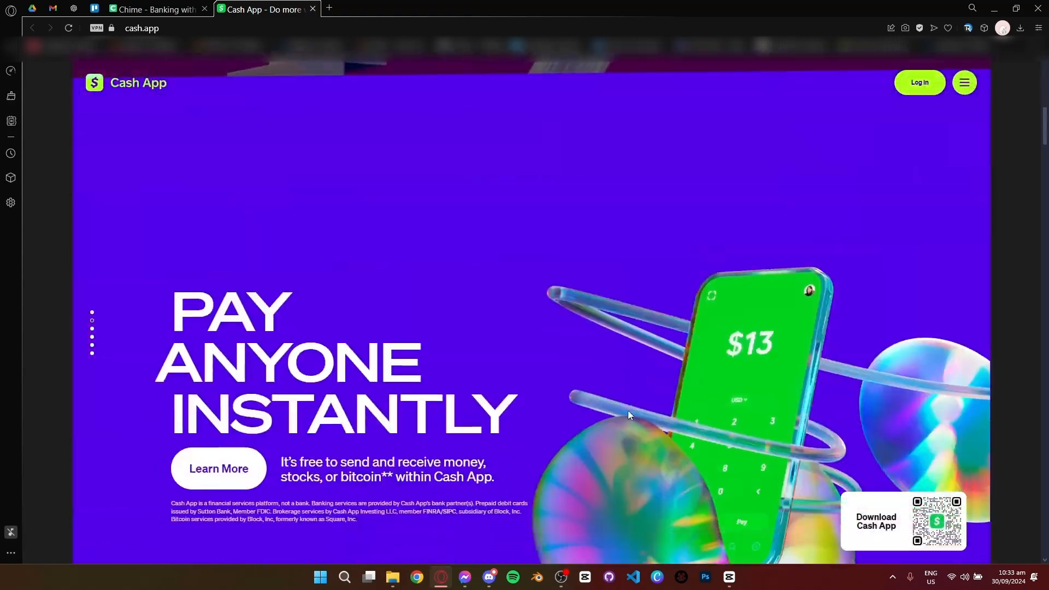
scroll(down, 3)
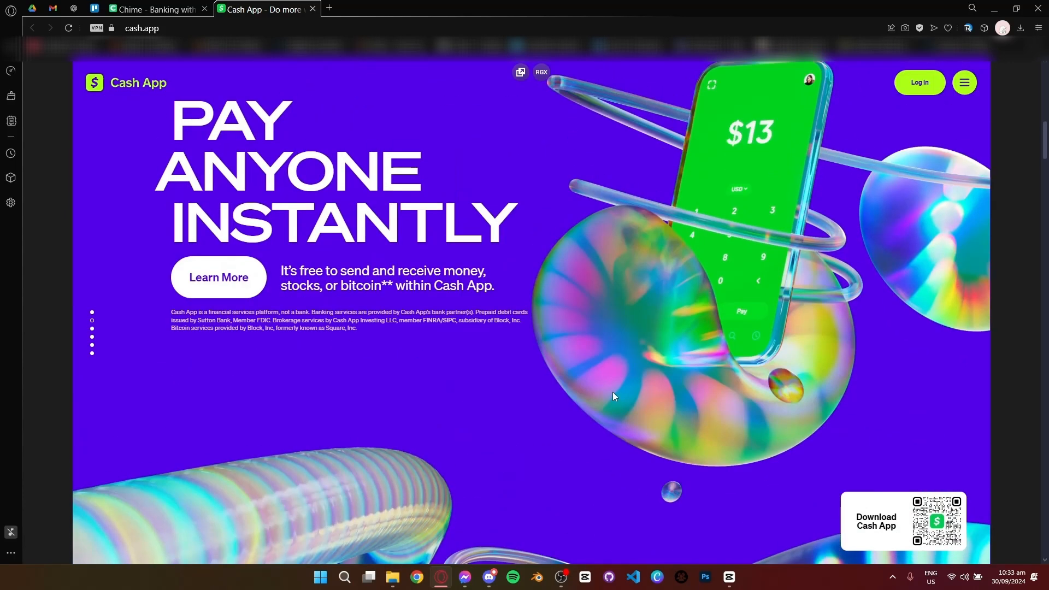
mouse_move(430, 363)
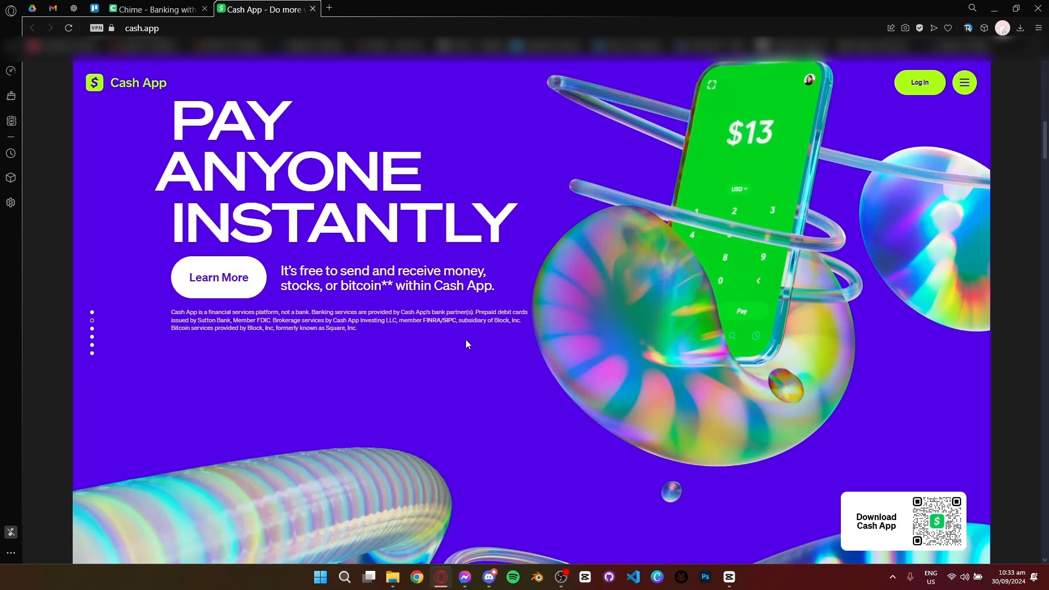
mouse_move(464, 345)
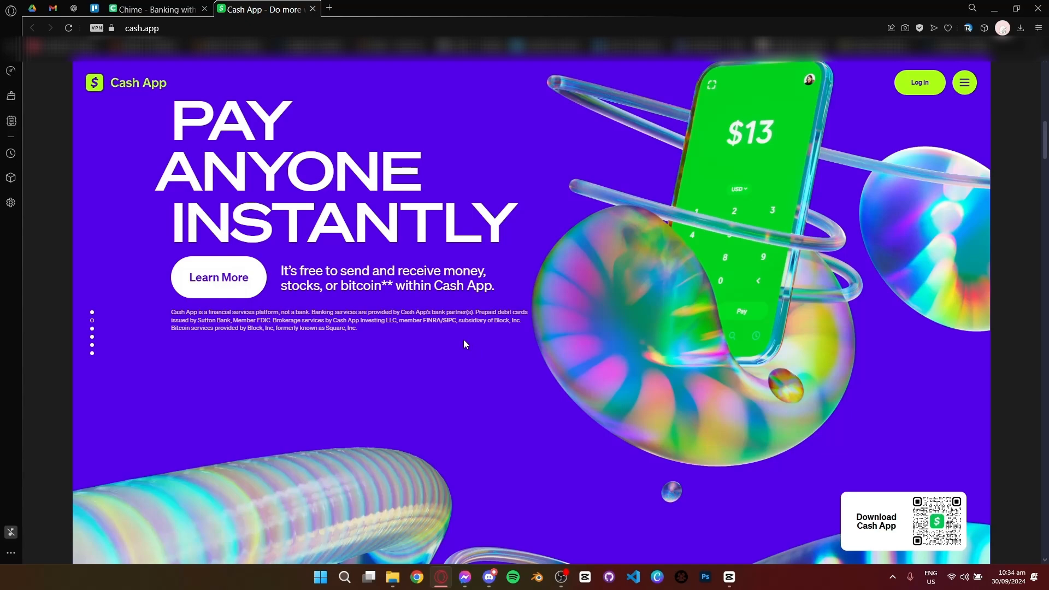
scroll(down, 3)
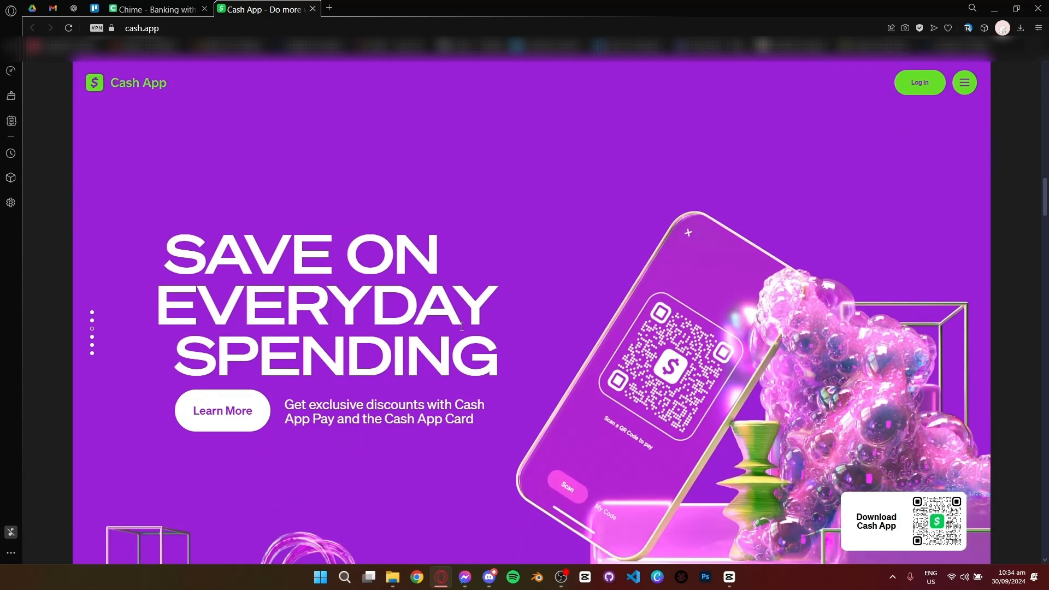
mouse_move(549, 331)
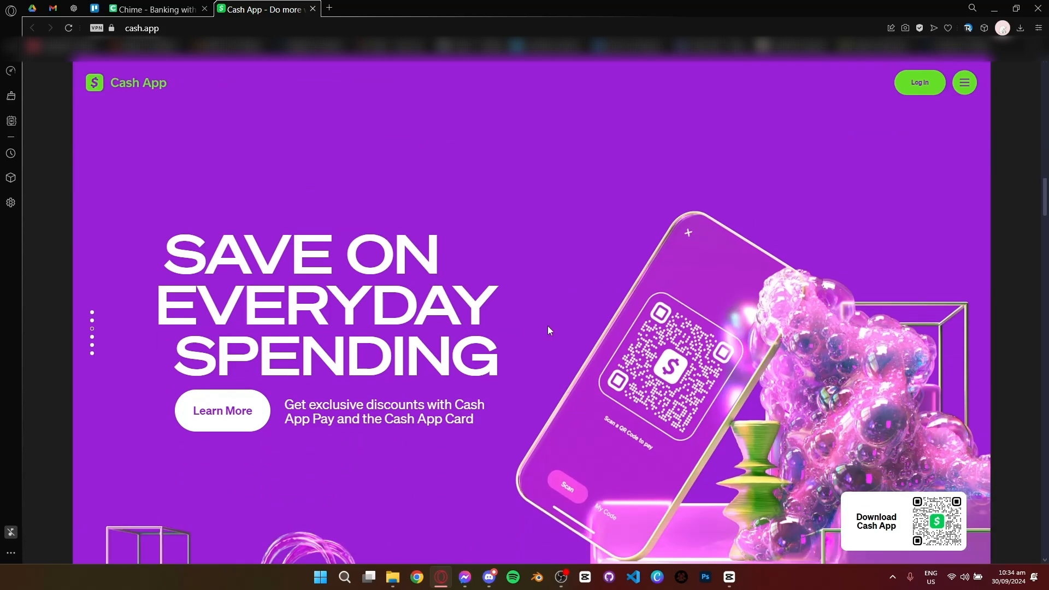
scroll(down, 3)
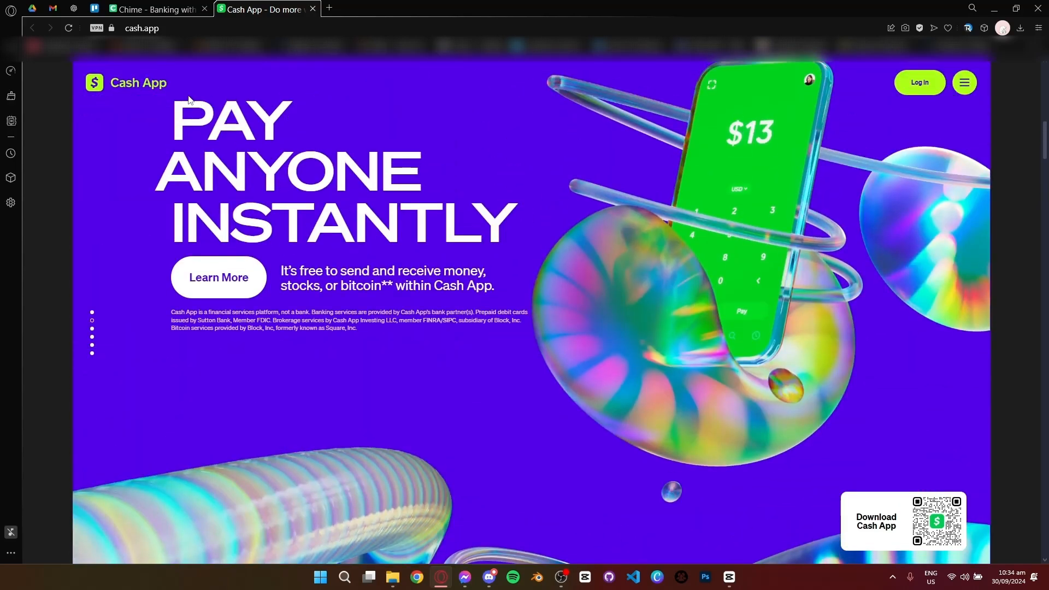
click(159, 9)
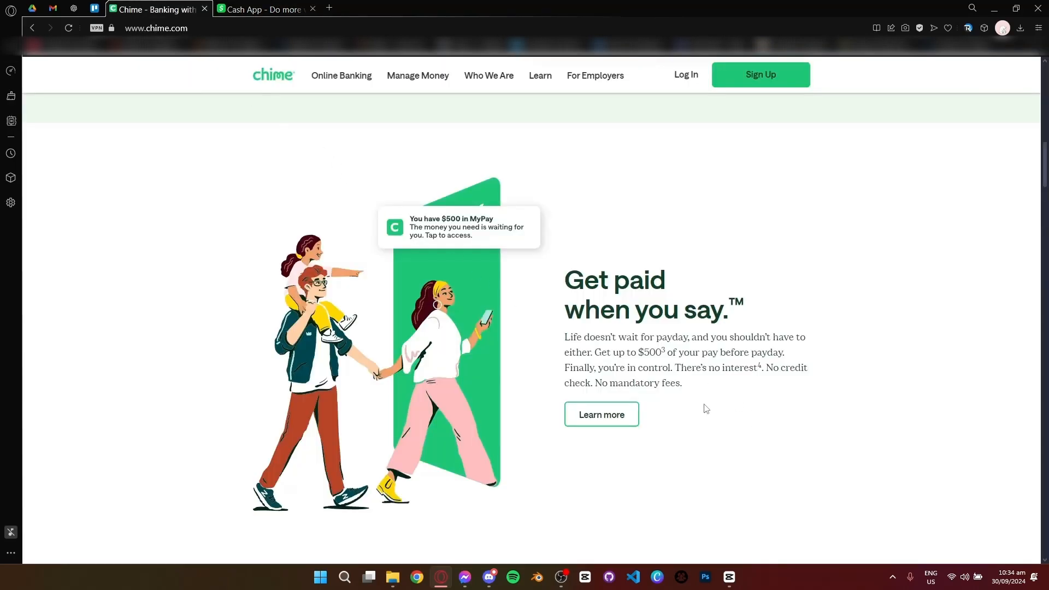
mouse_move(325, 194)
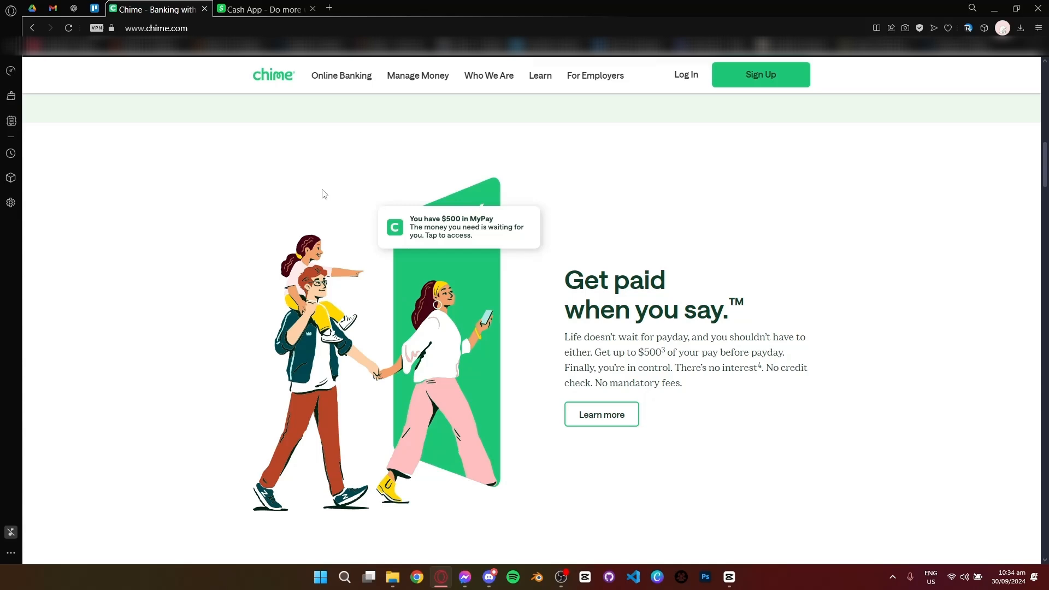
click(266, 9)
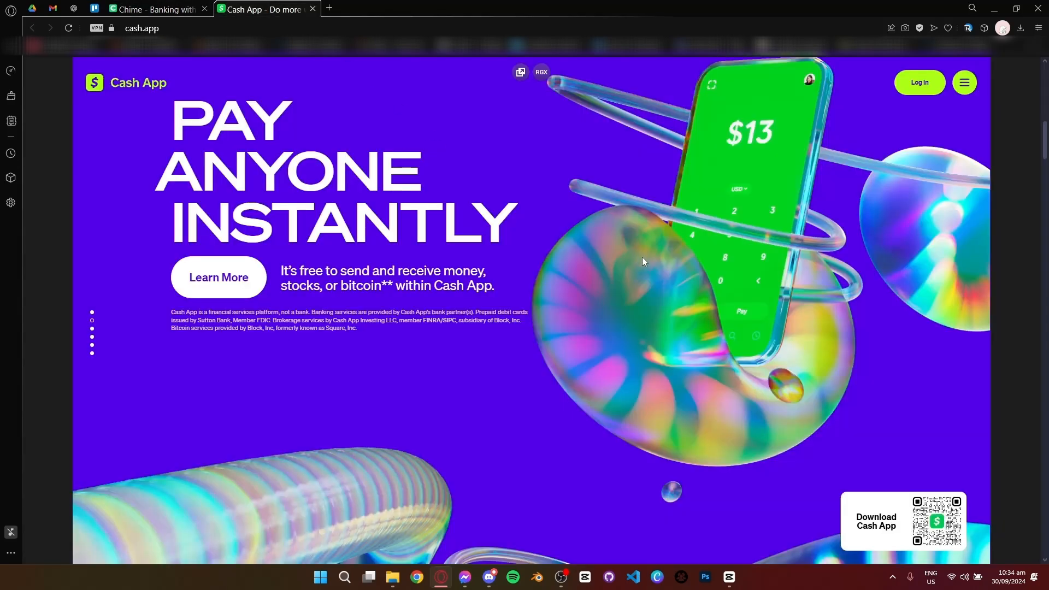
mouse_move(703, 519)
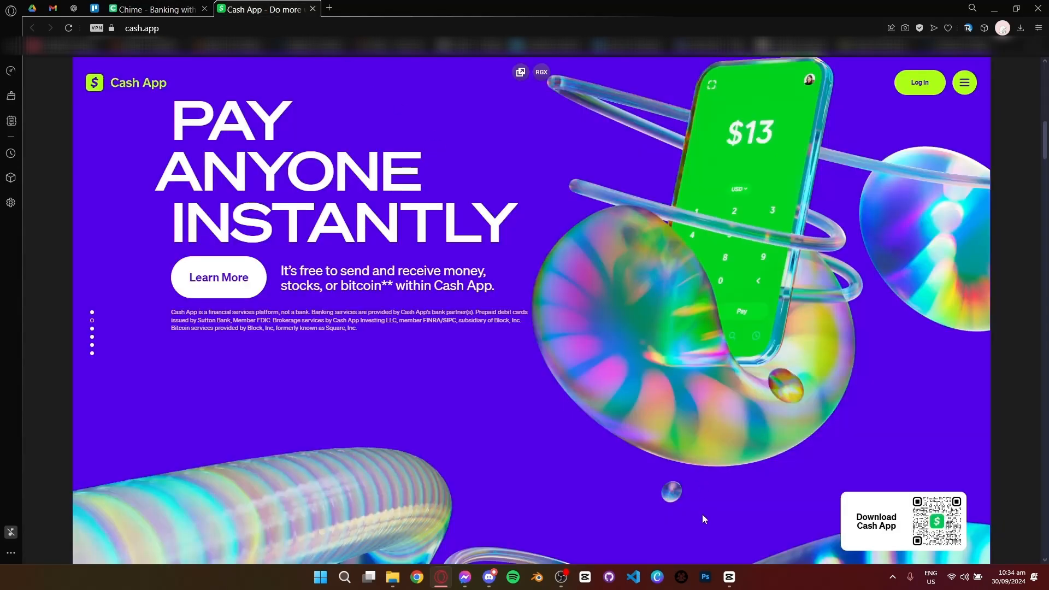